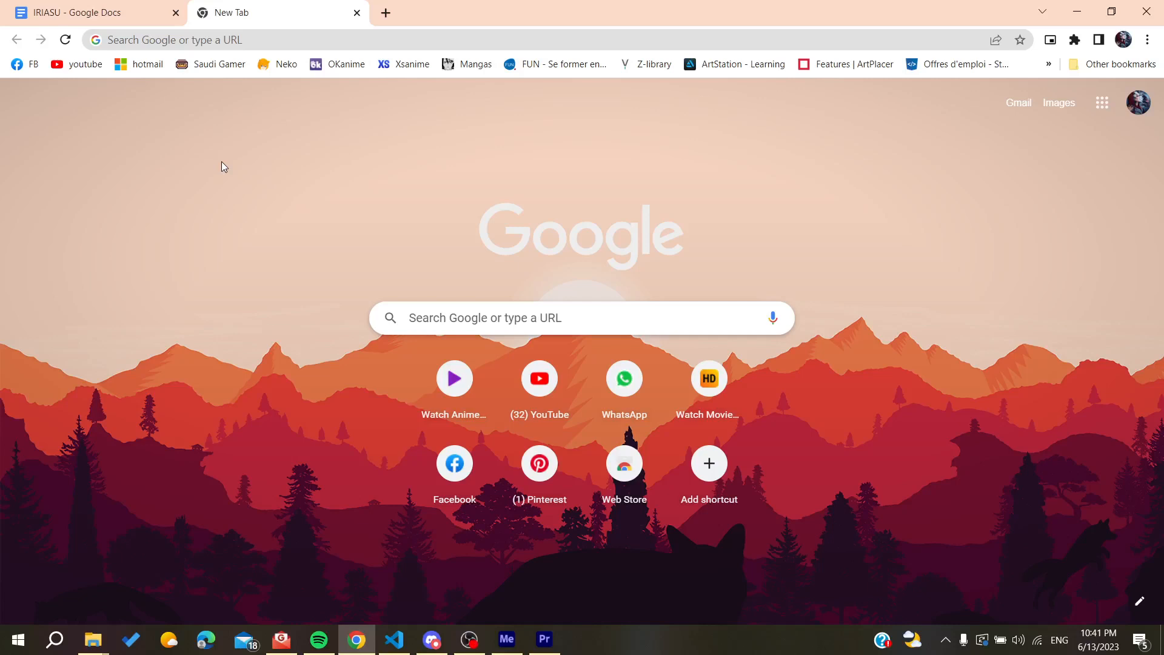
mouse_move(1, 146)
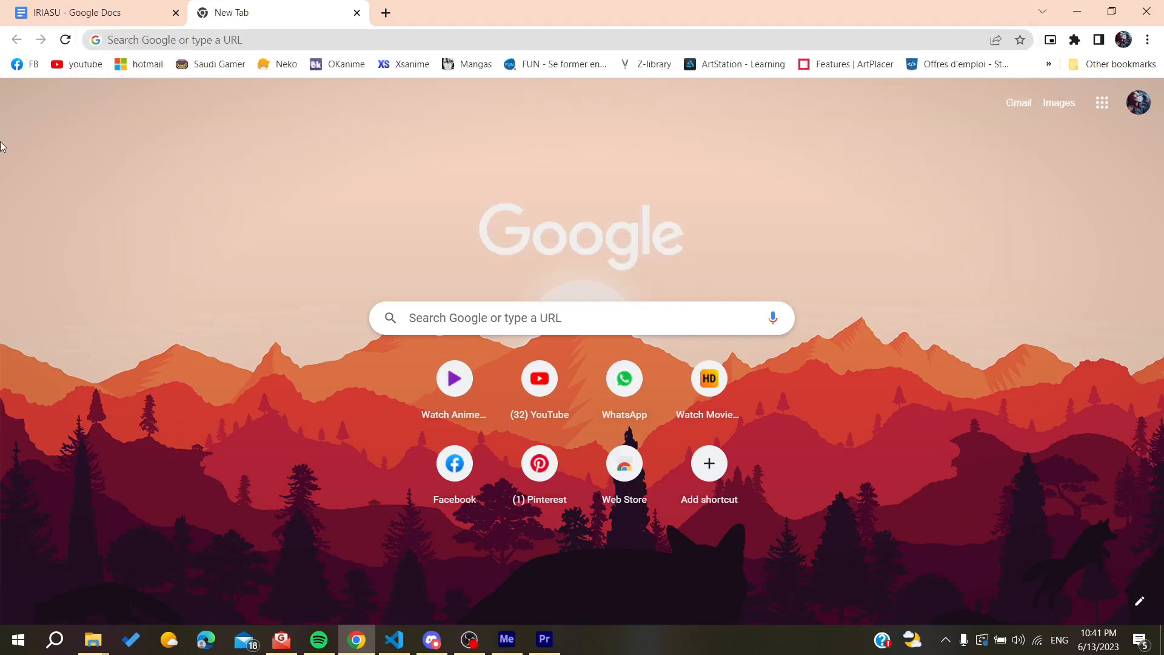
mouse_move(61, 115)
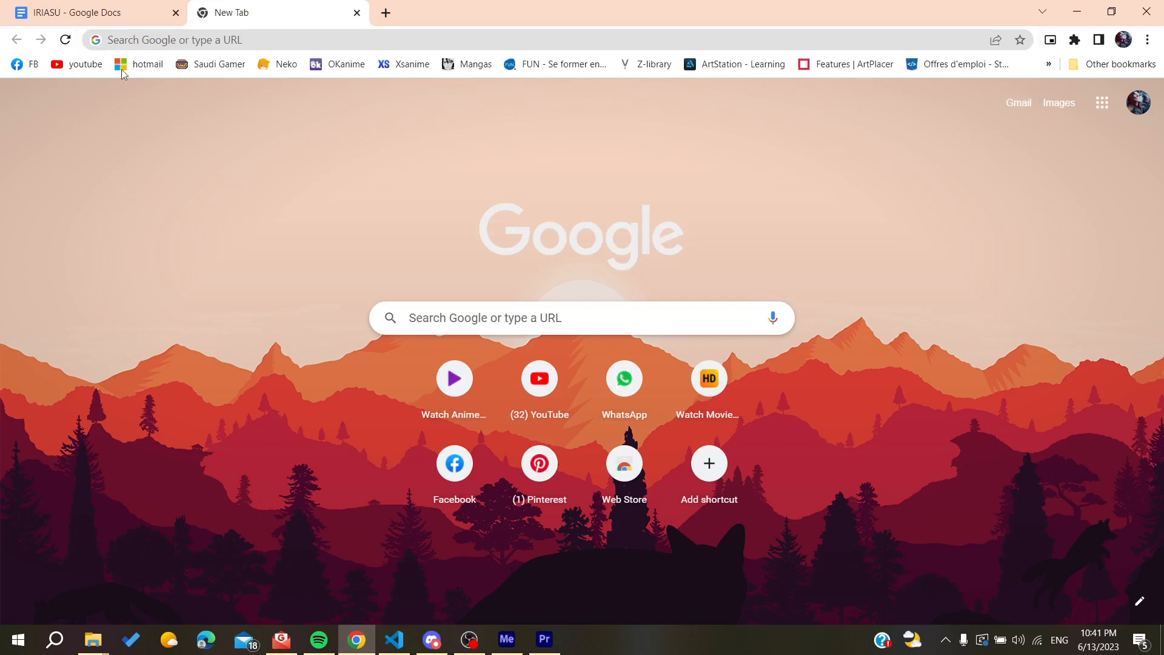
Step: Search Google for 'opera gx' and open the official Opera GX Gaming Browser page on opera.com
text(opera gx)
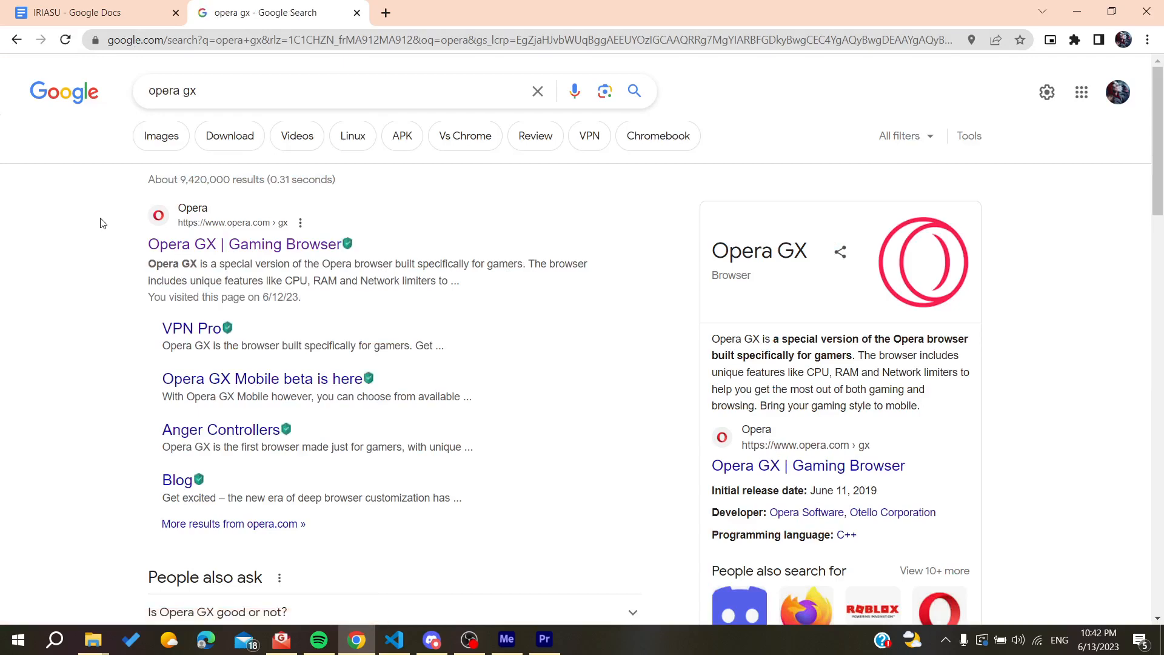
click(245, 243)
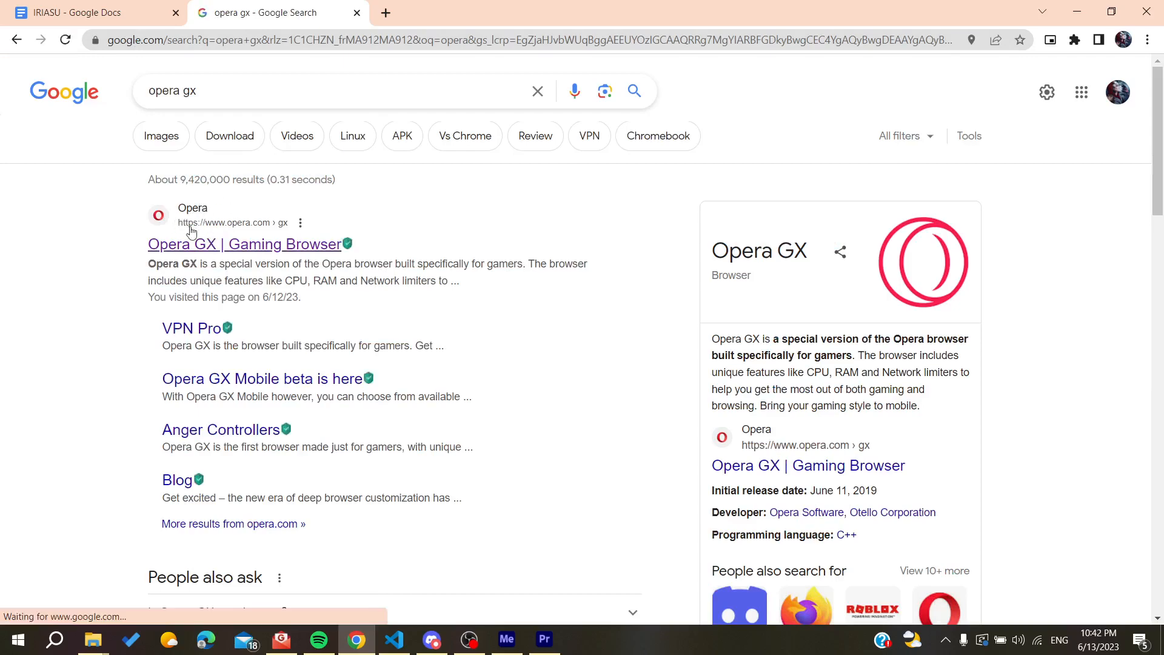
scroll(down, 3)
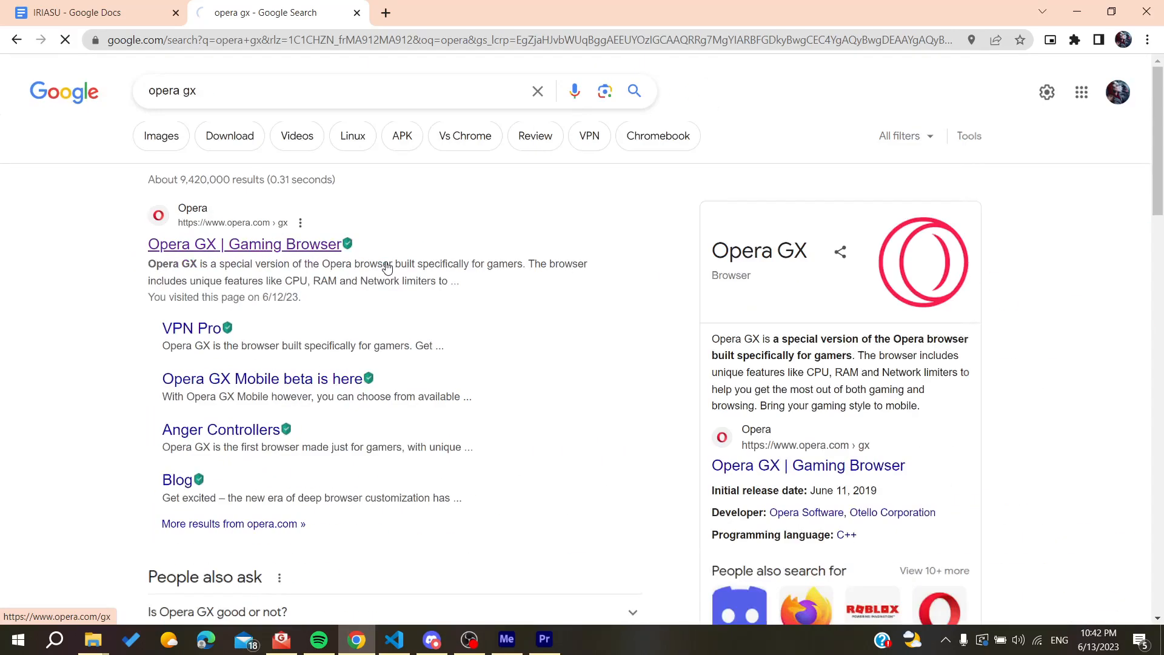
click(244, 244)
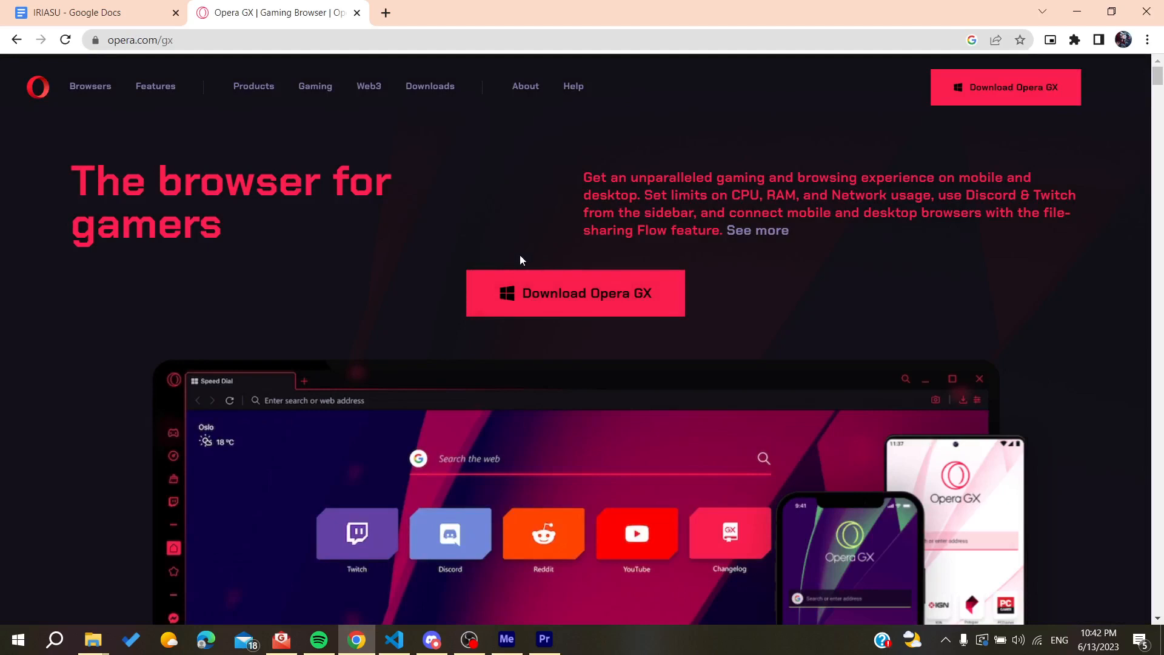
Step: Download OperaGXSetup.exe via Free Download Manager and launch the installer
click(575, 292)
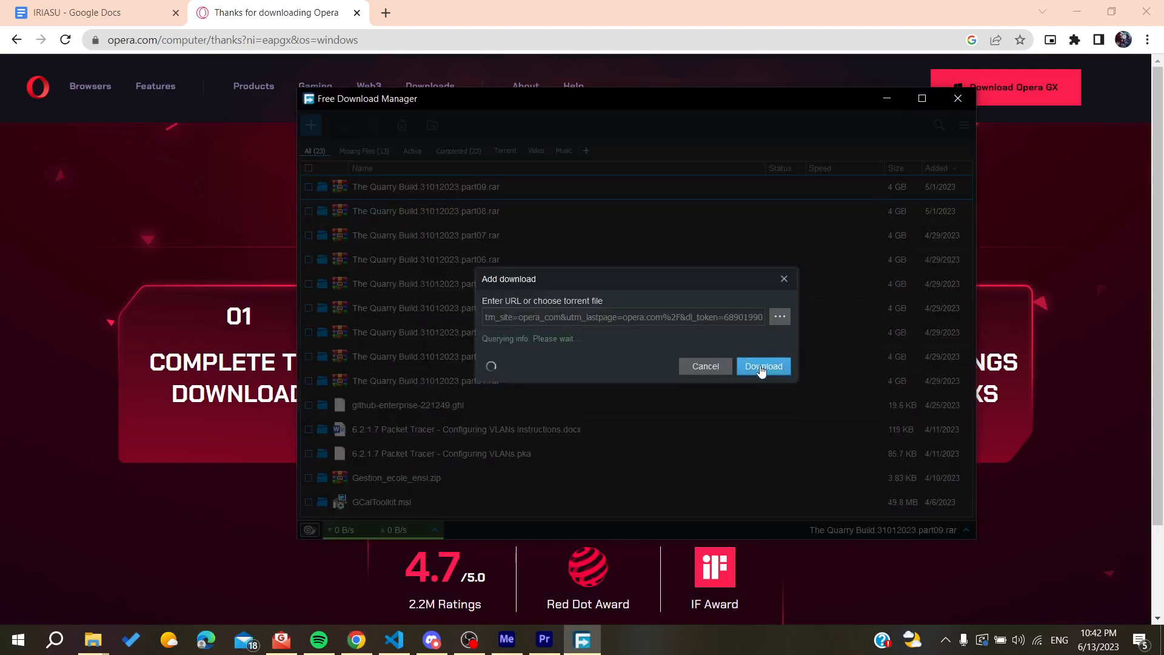
click(763, 366)
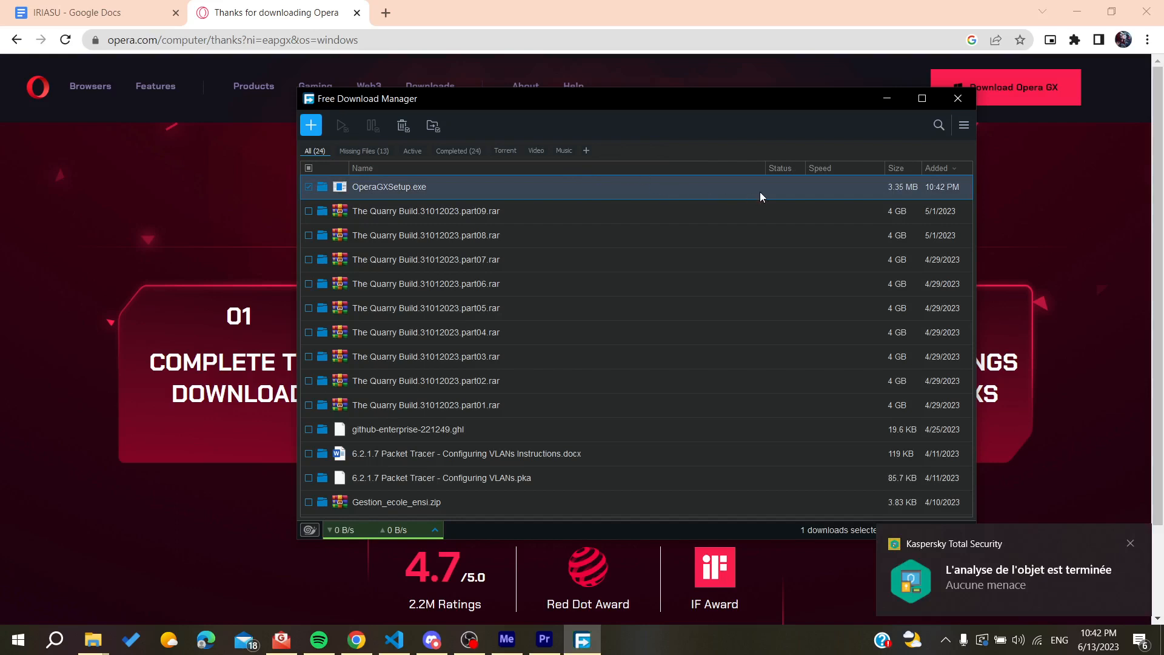
click(307, 186)
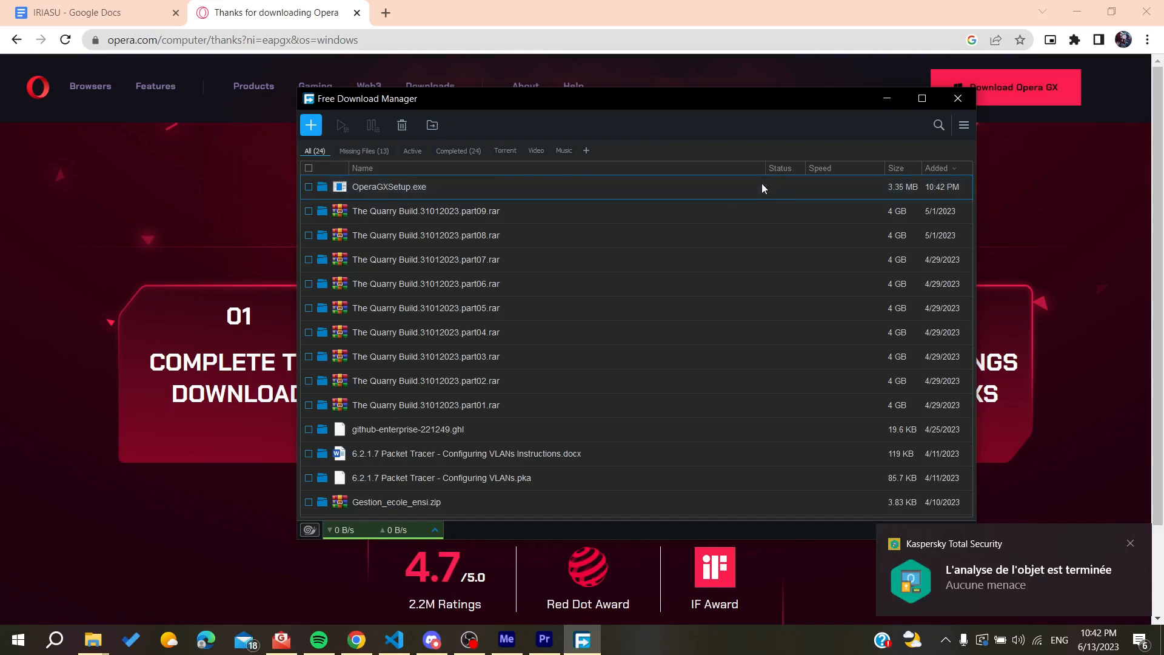
double_click(389, 186)
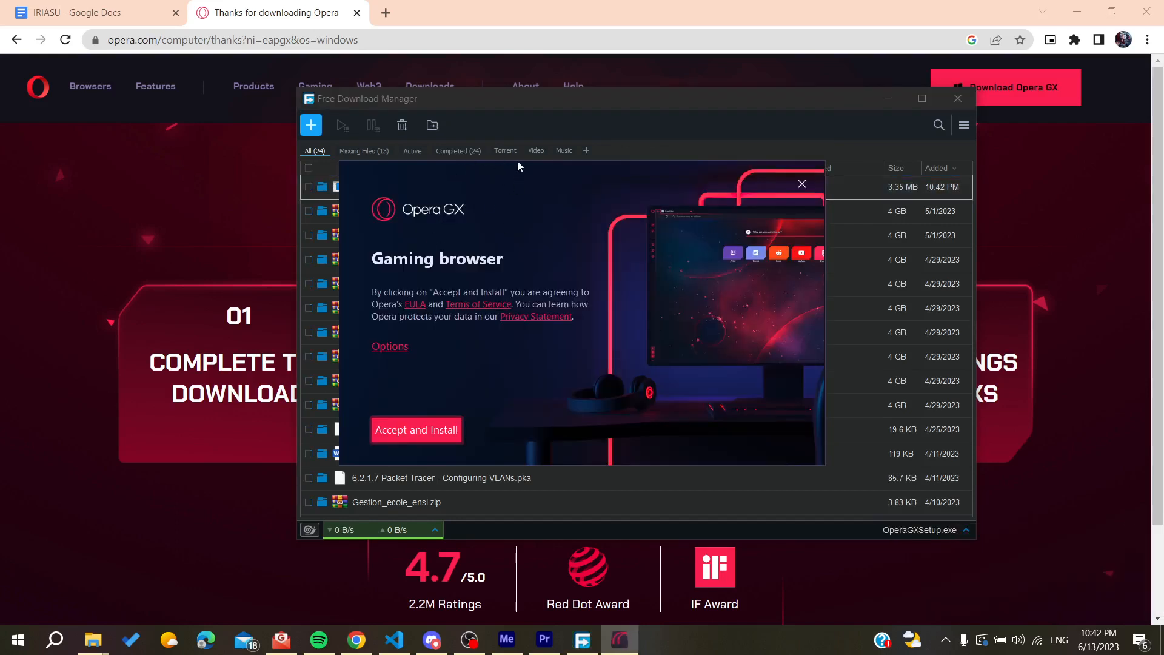
mouse_move(404, 406)
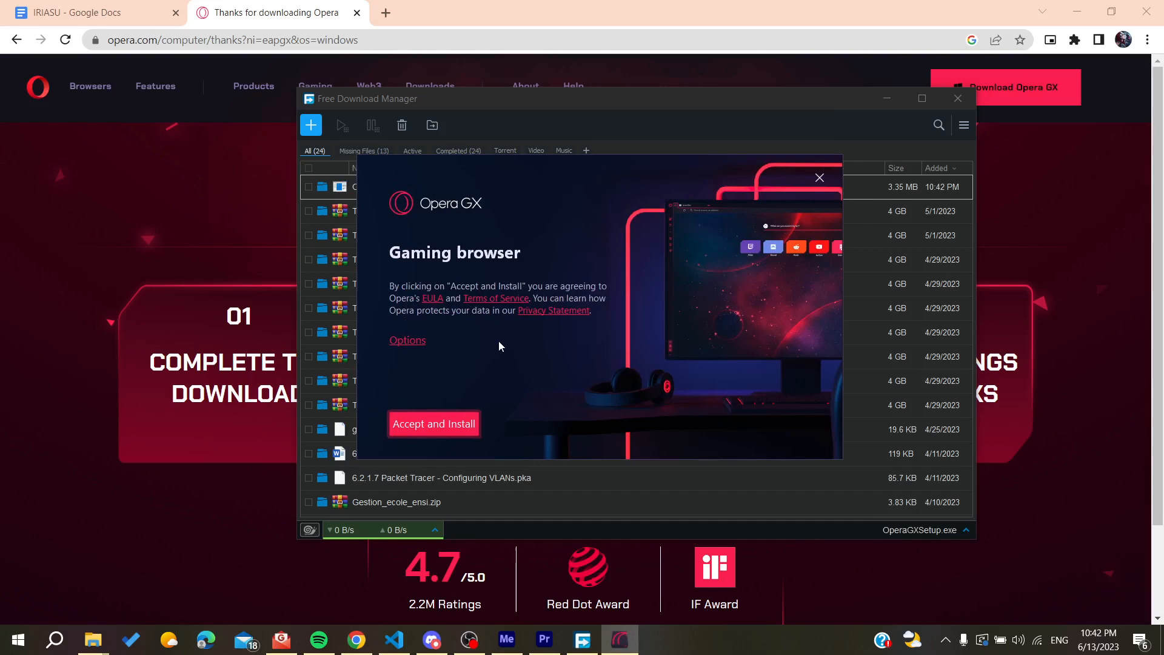
Step: Accept the installer terms, review data-collection settings and confirm choices to start installing
click(433, 423)
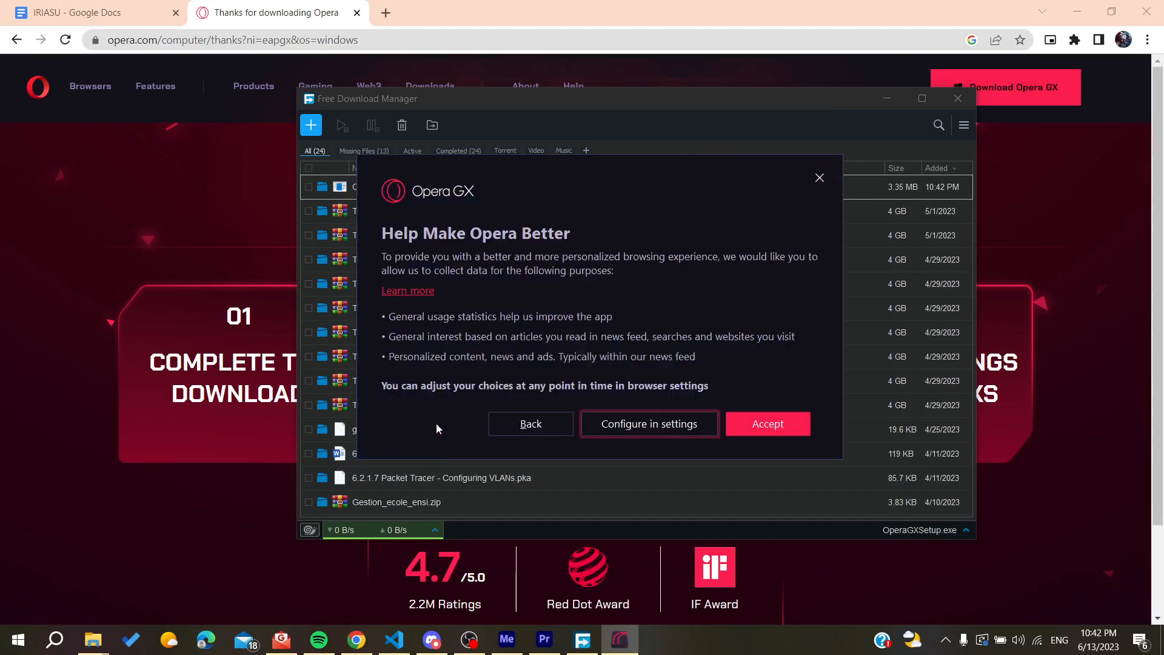
click(648, 423)
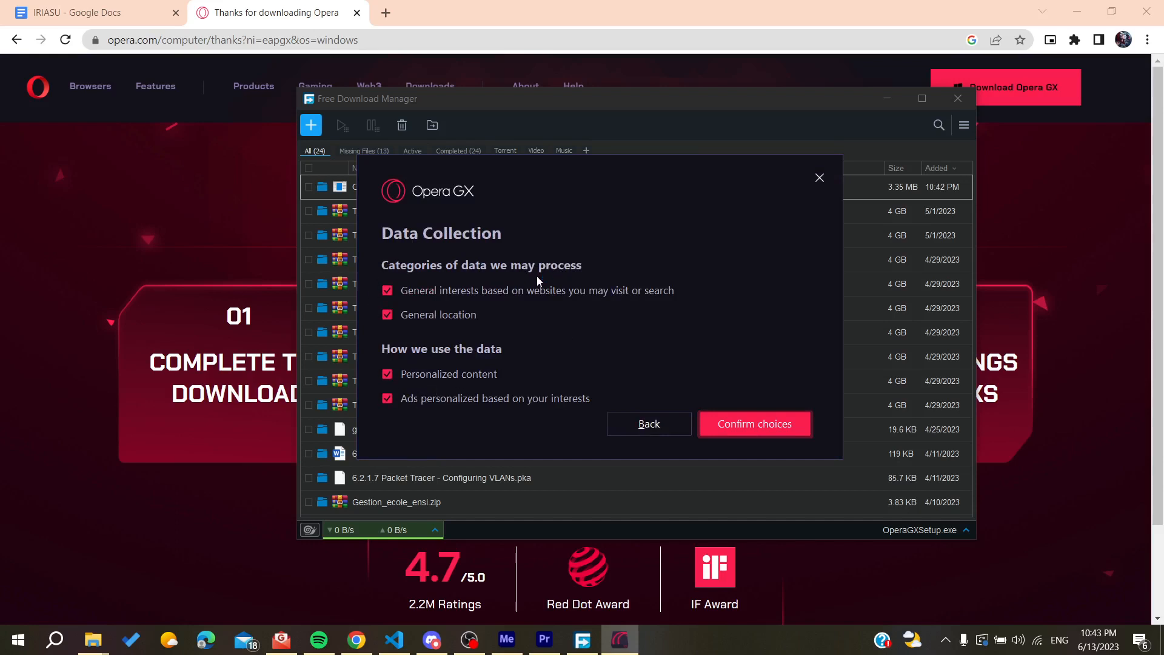
mouse_move(754, 424)
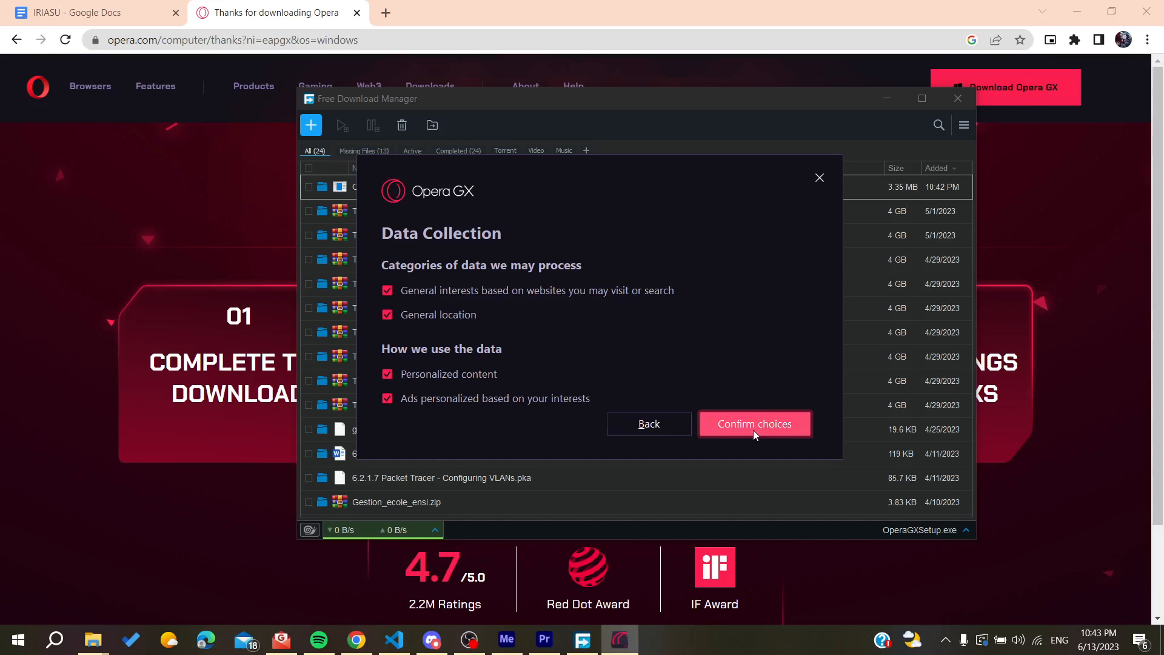
click(754, 423)
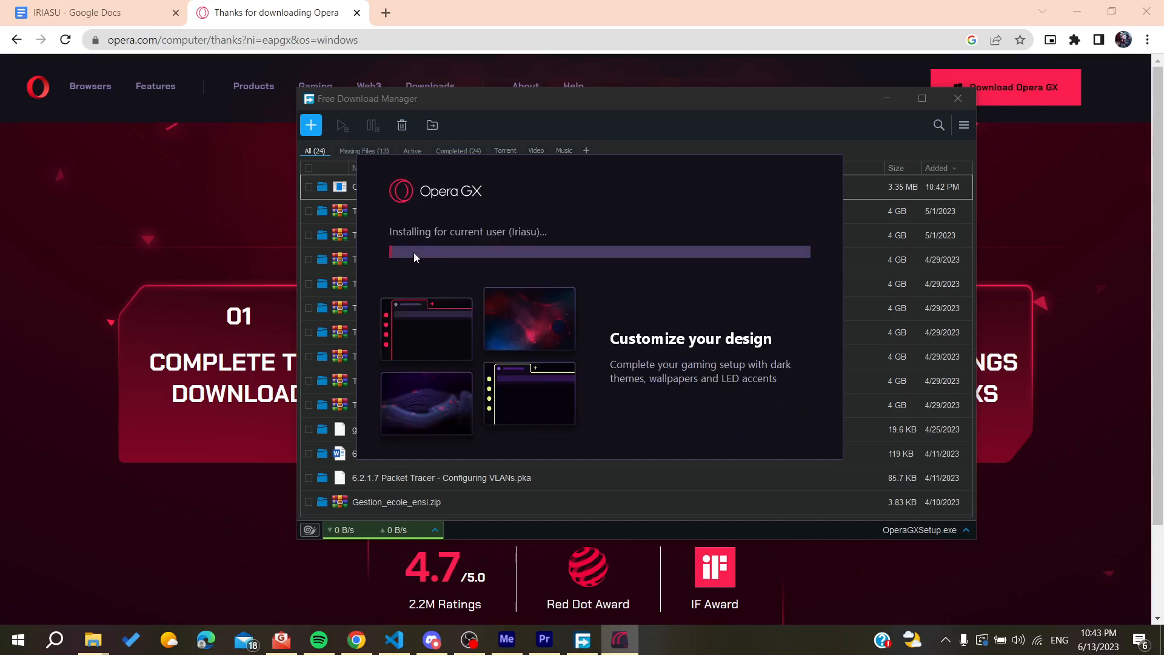
mouse_move(463, 238)
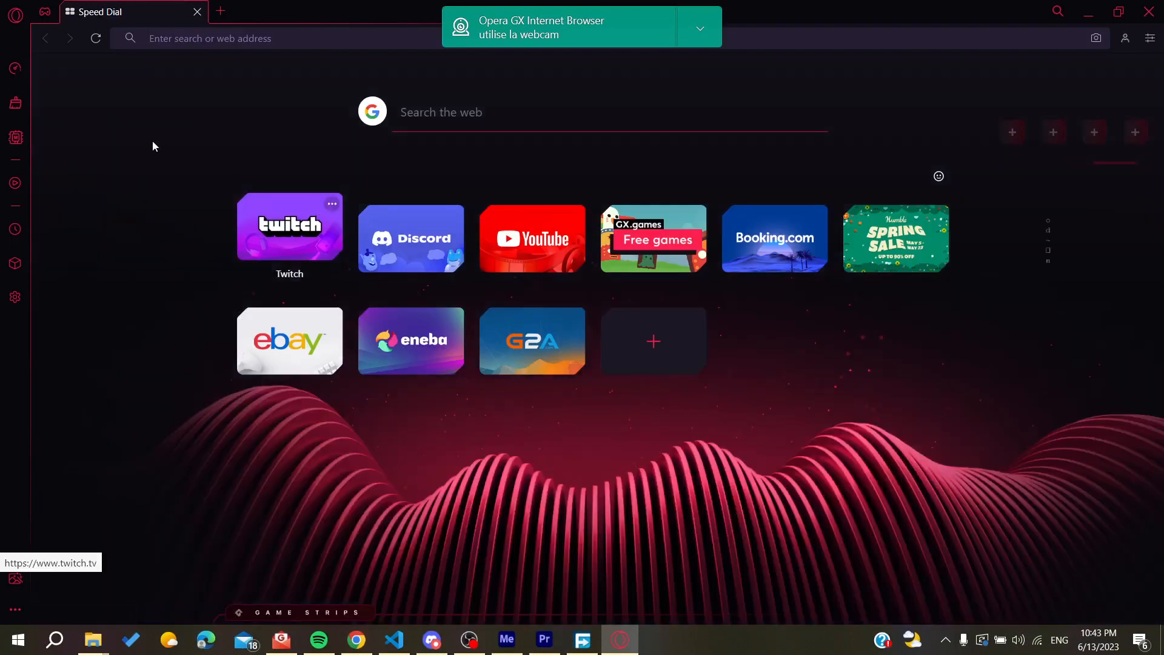
Step: Open YouTube from the Speed Dial tile in a new Opera GX tab
click(219, 11)
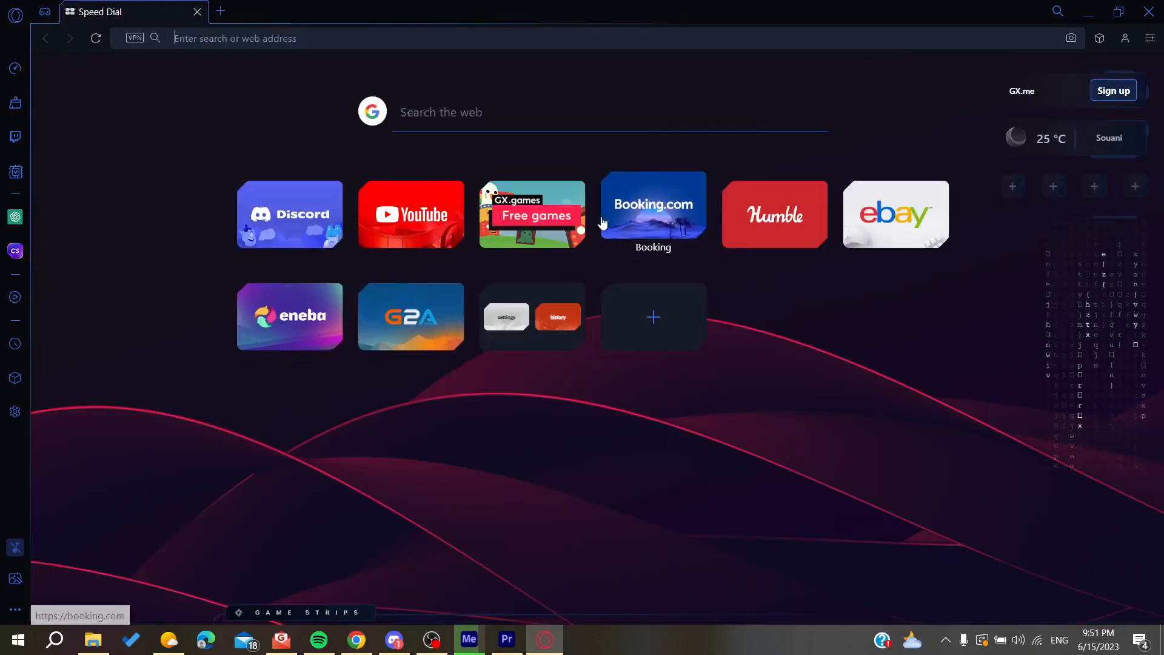
mouse_move(651, 223)
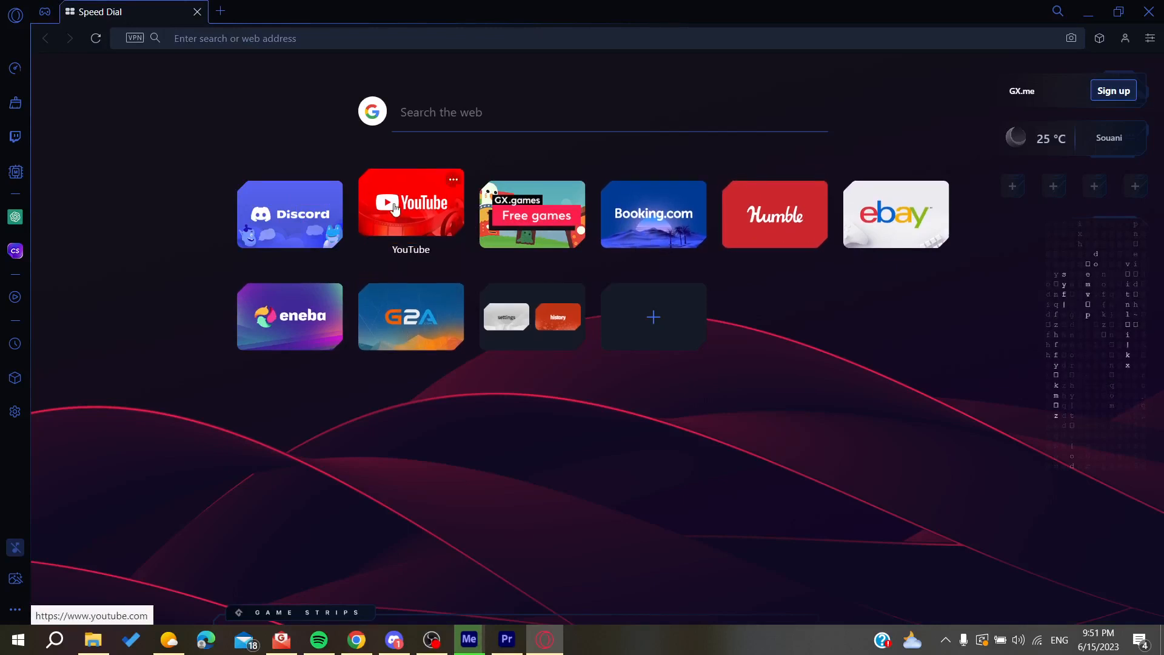
click(410, 204)
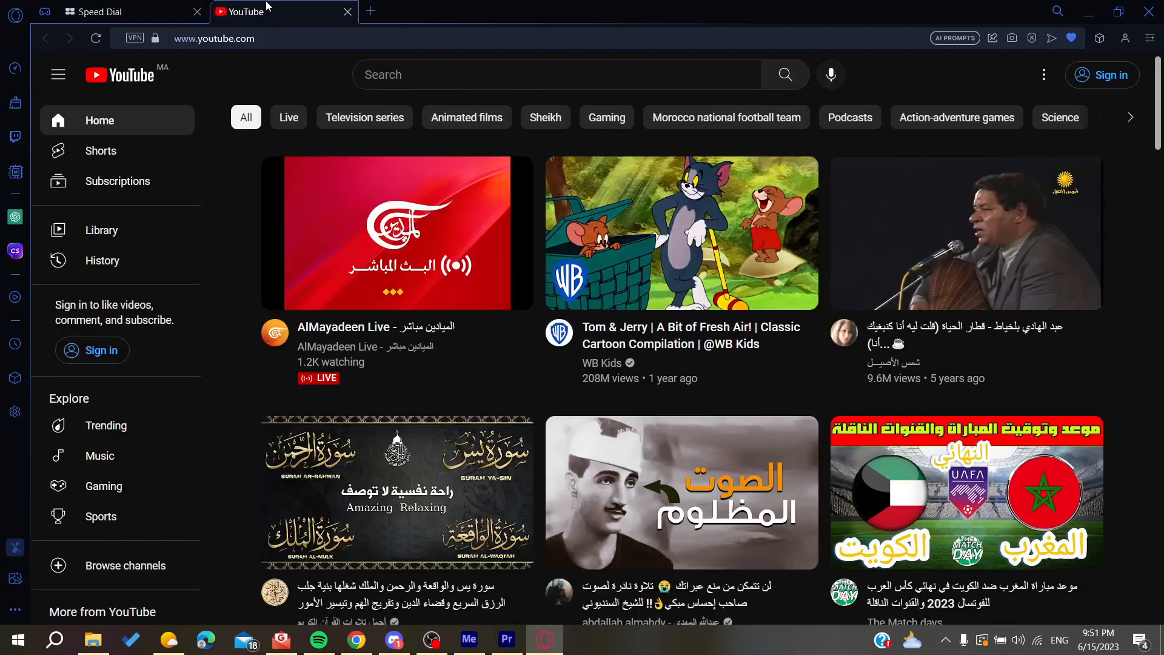
right_click(253, 10)
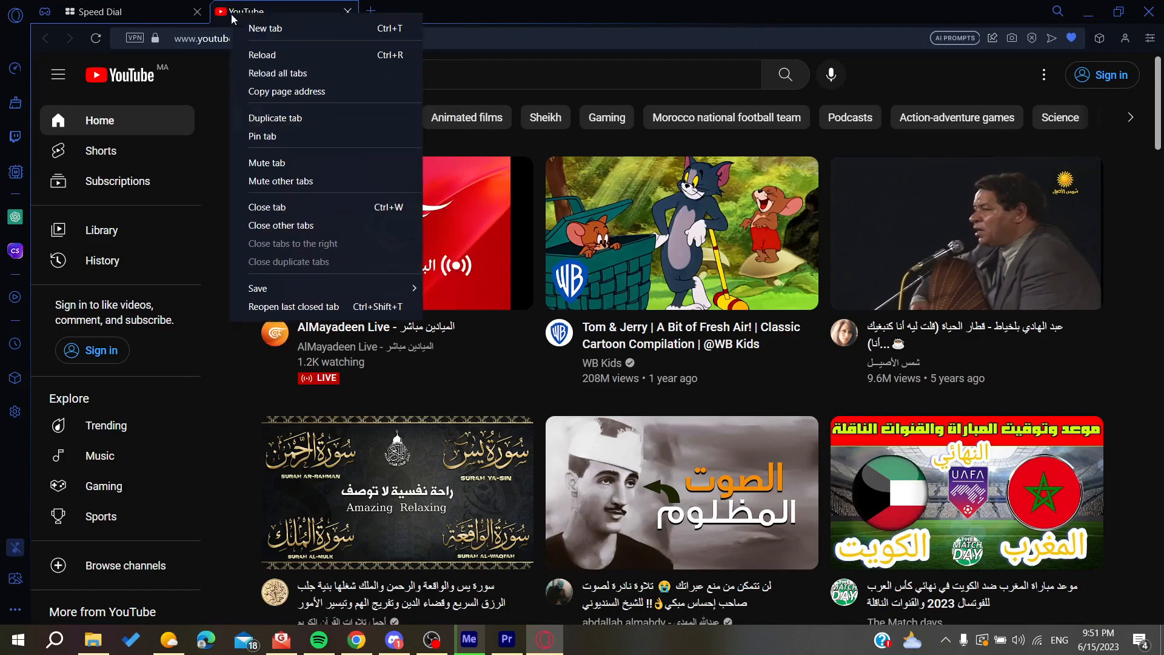
mouse_move(258, 288)
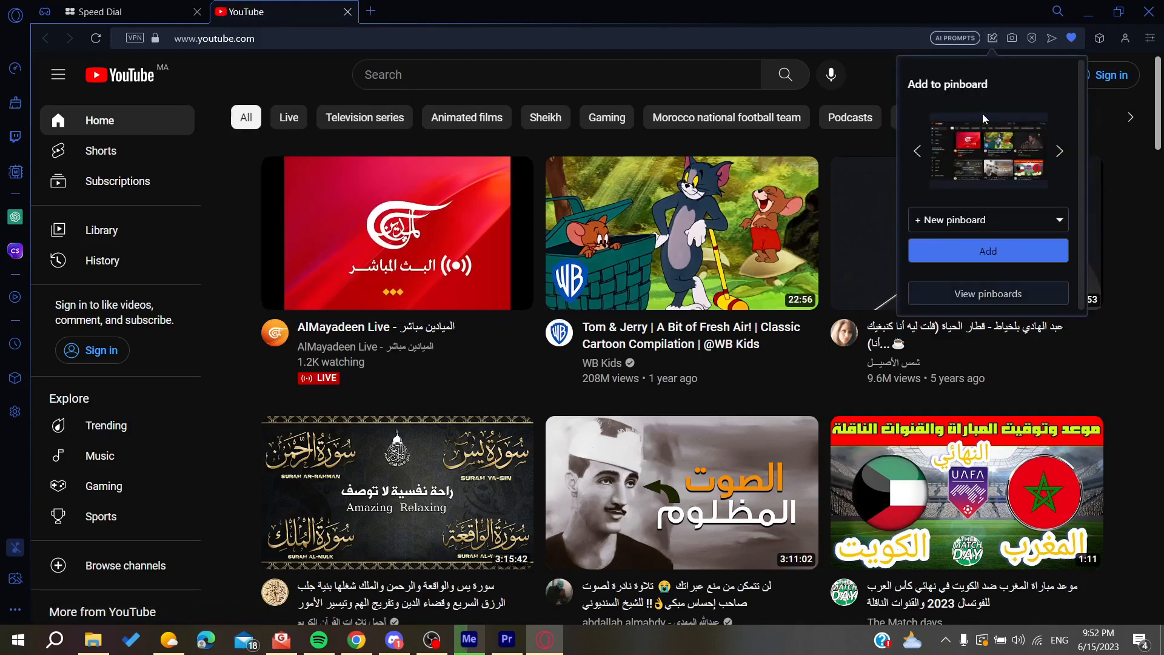
mouse_move(917, 73)
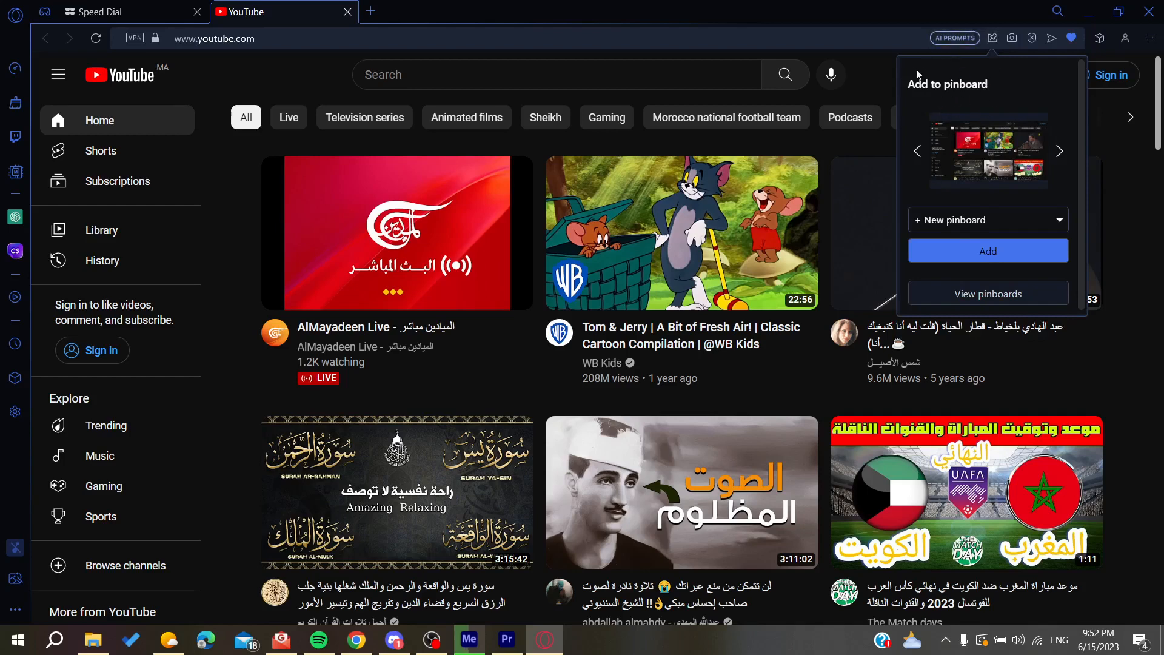
mouse_move(1092, 160)
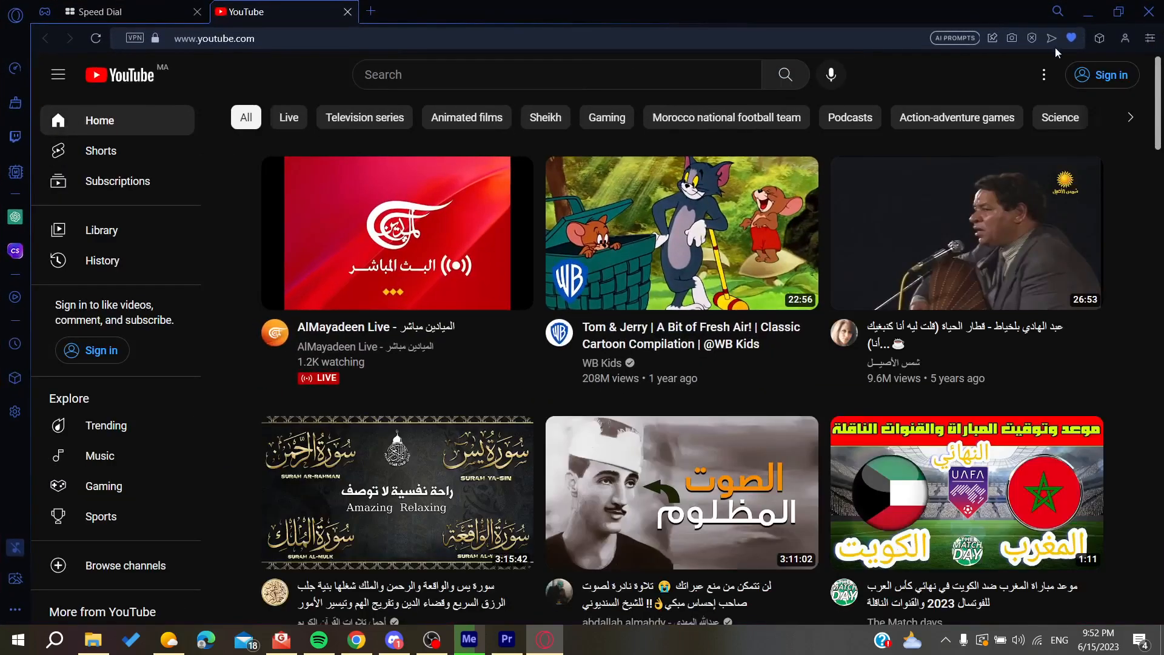
Step: Bookmark YouTube into the Speed Dial folder via the heart icon and close its tab
click(1070, 38)
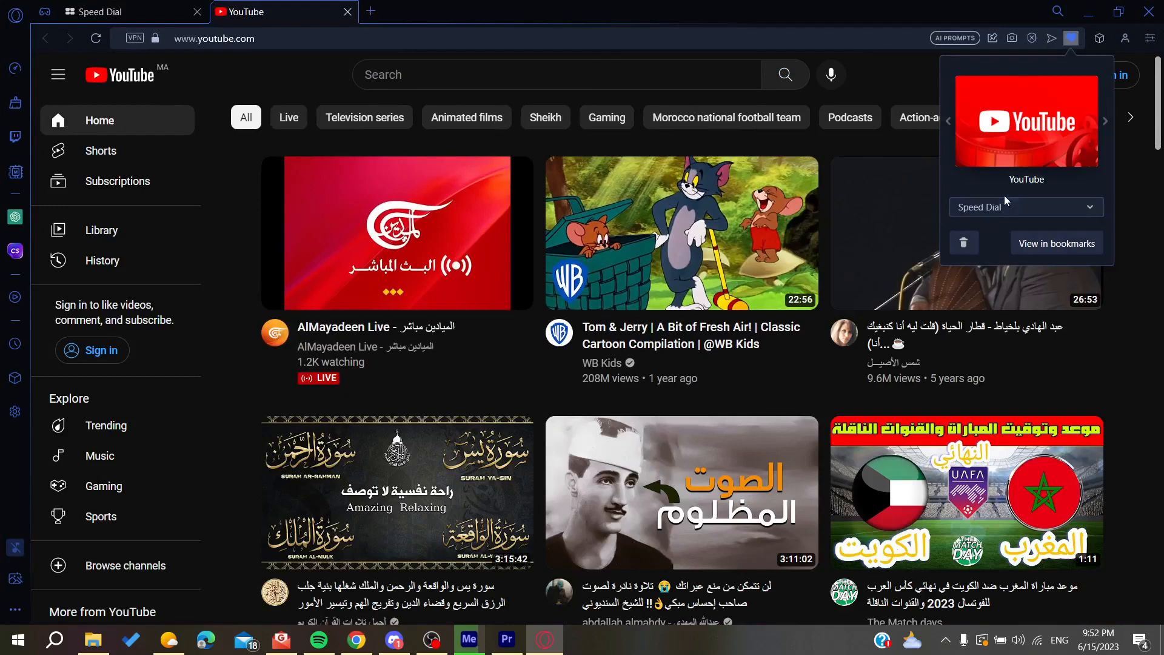
click(1070, 37)
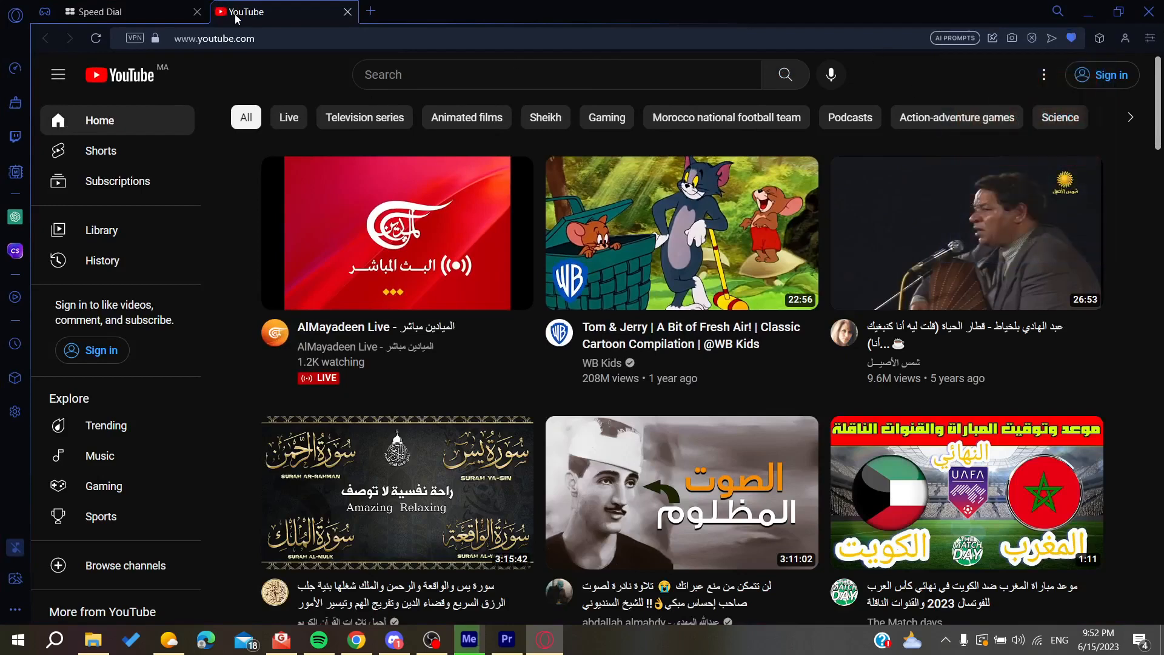
click(346, 11)
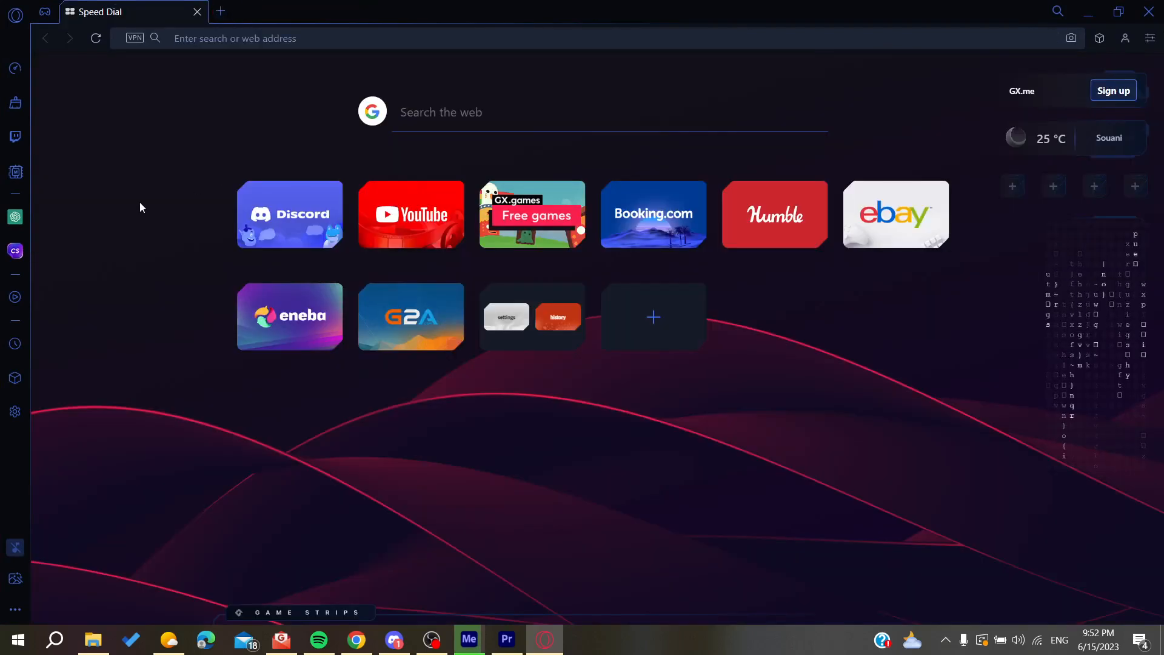